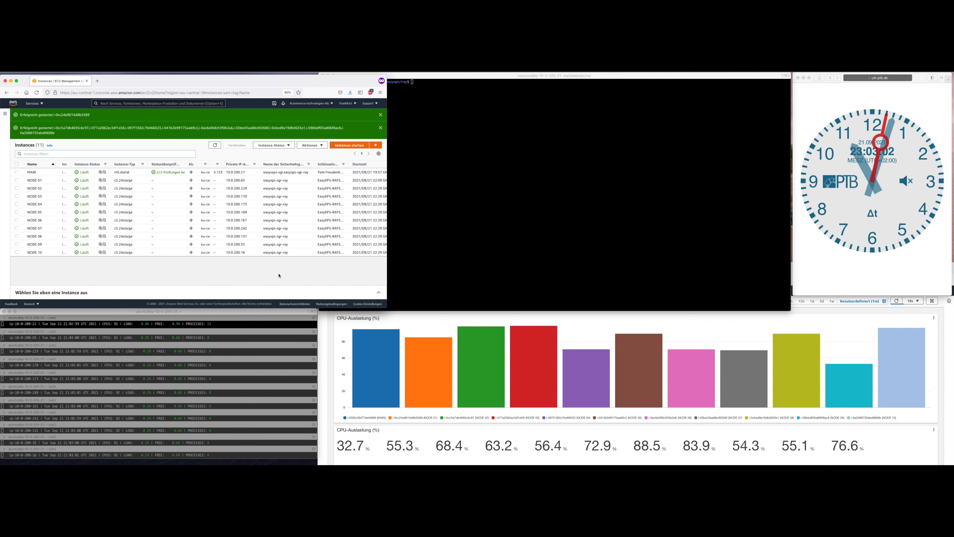
mouse_move(450, 79)
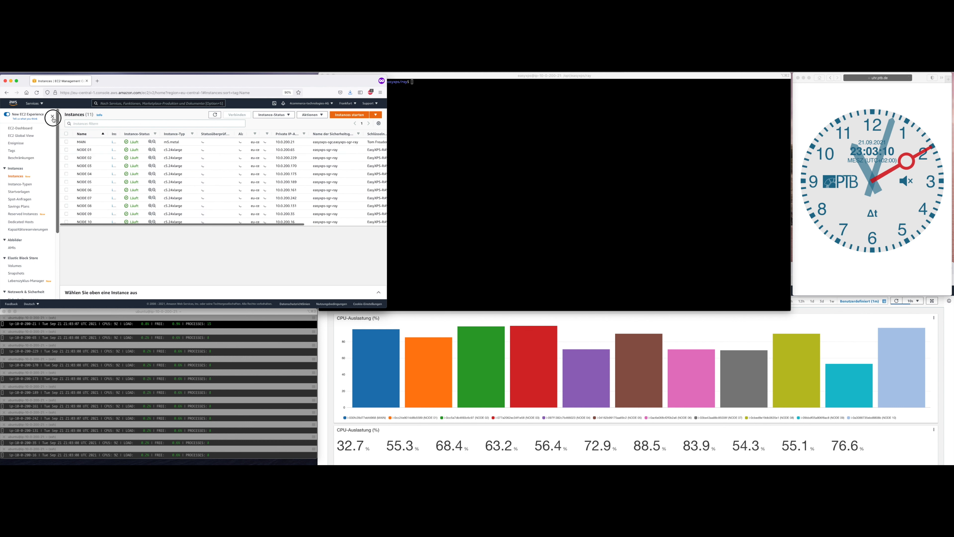
- Let the solver run to completion, reporting all processes finished in 30.267 s and the set SATISFIABLE
click(53, 117)
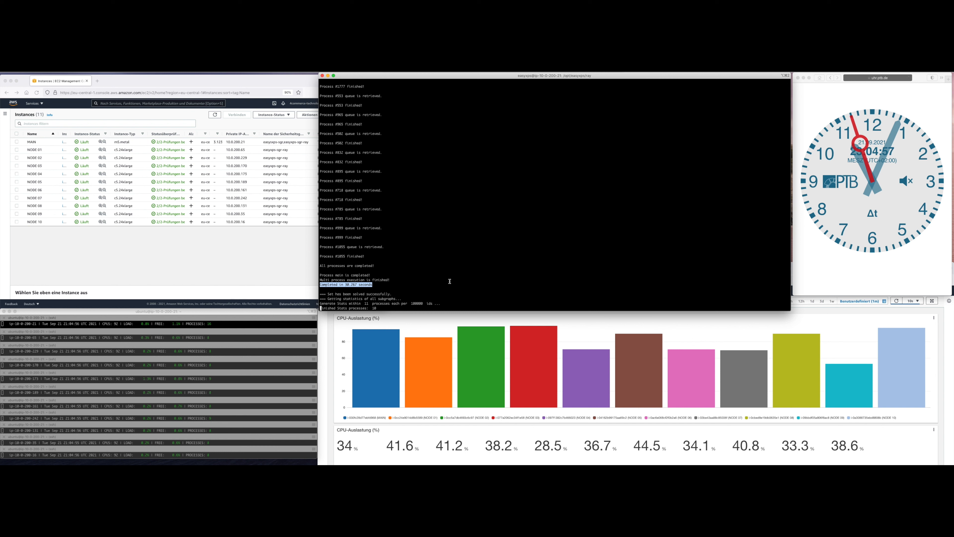
mouse_move(420, 292)
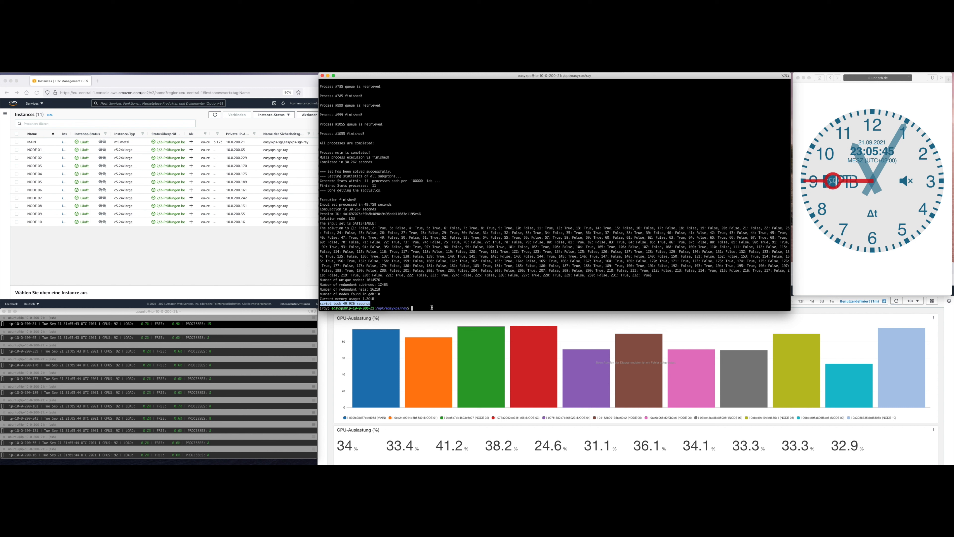
text(python3 main.py -v -d inputs/Multi14bit.txt -m lou -t 1000 2>/dev/null)
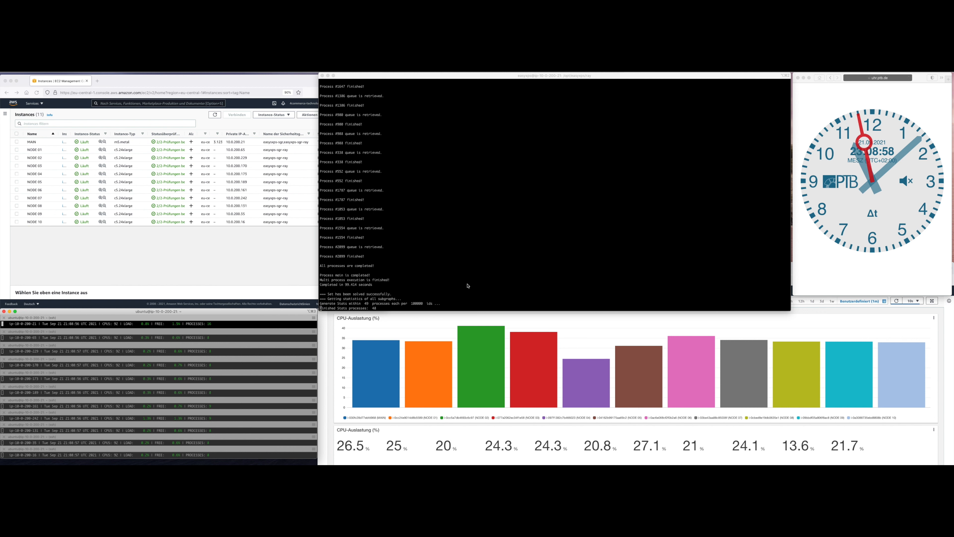
mouse_move(490, 280)
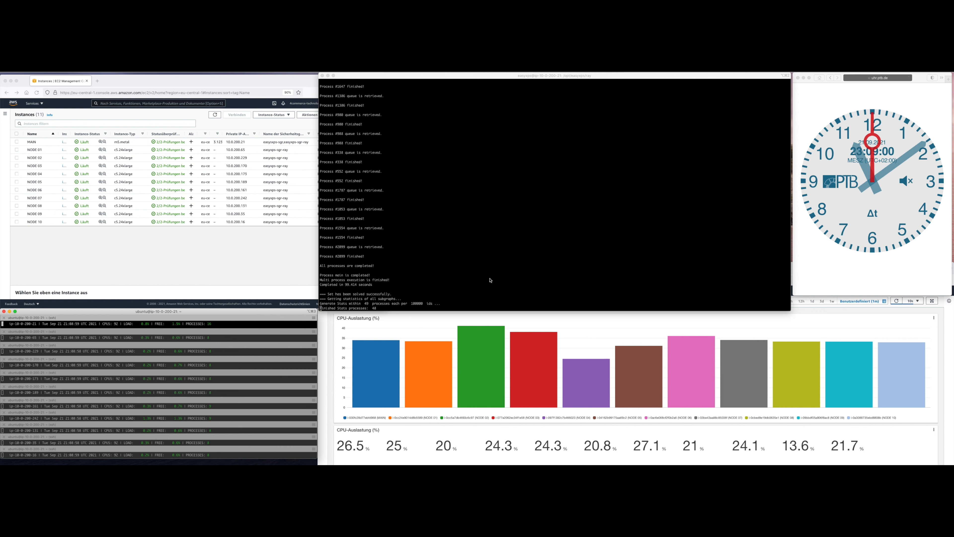